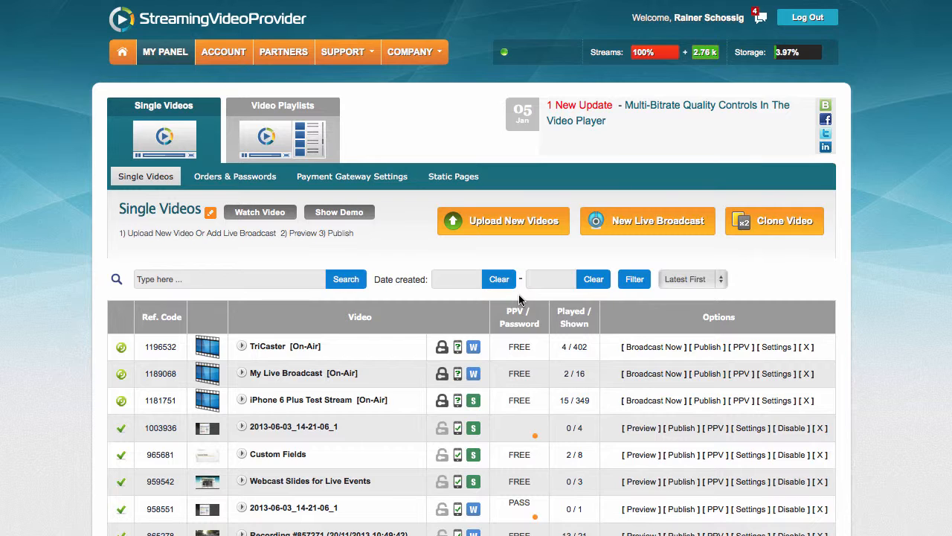
mouse_move(541, 309)
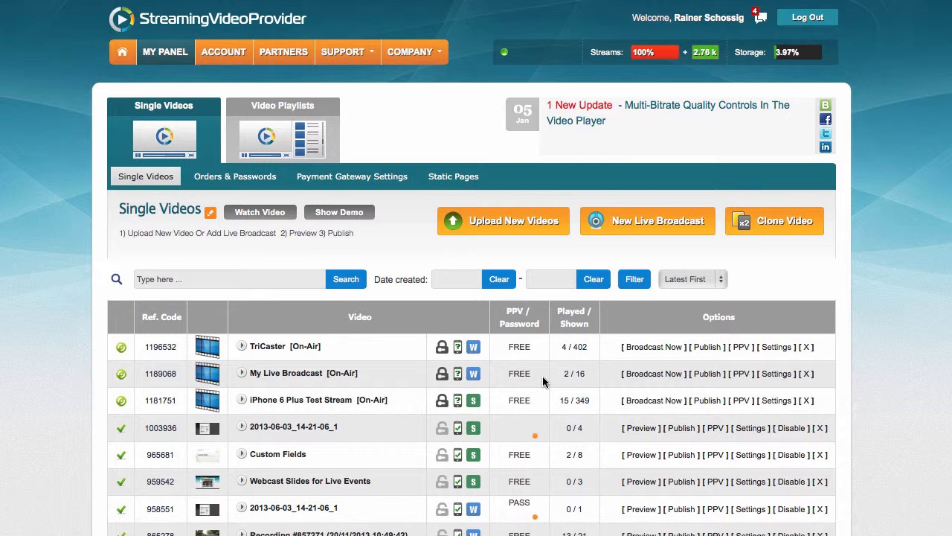
mouse_move(652, 401)
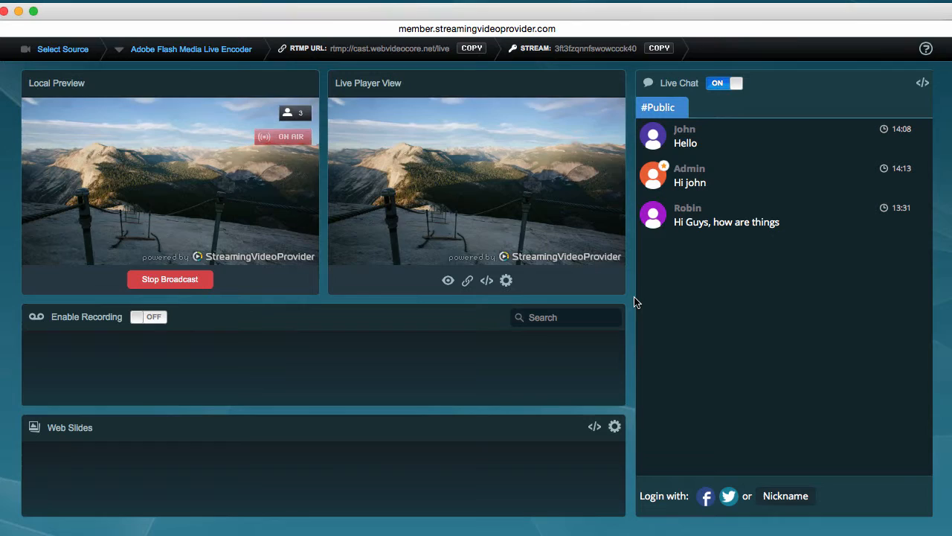
mouse_move(215, 120)
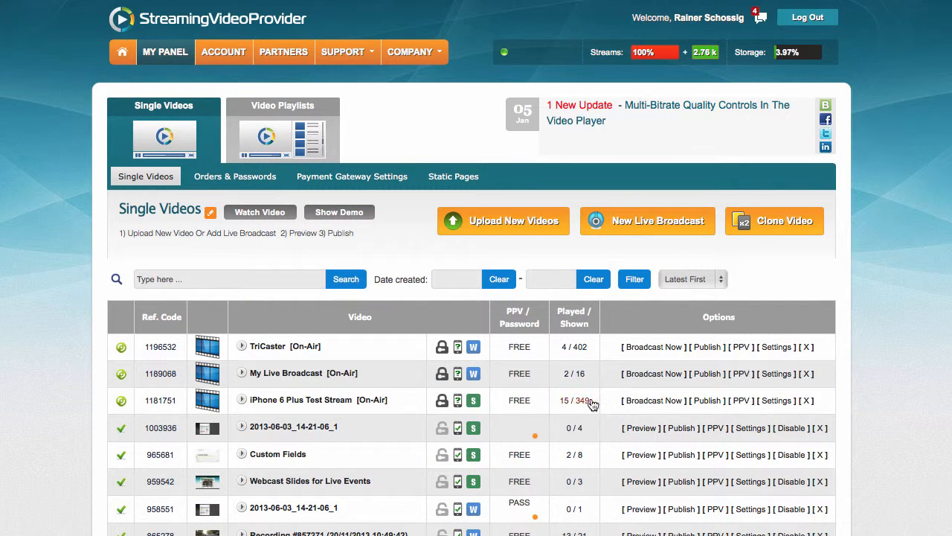
mouse_move(707, 400)
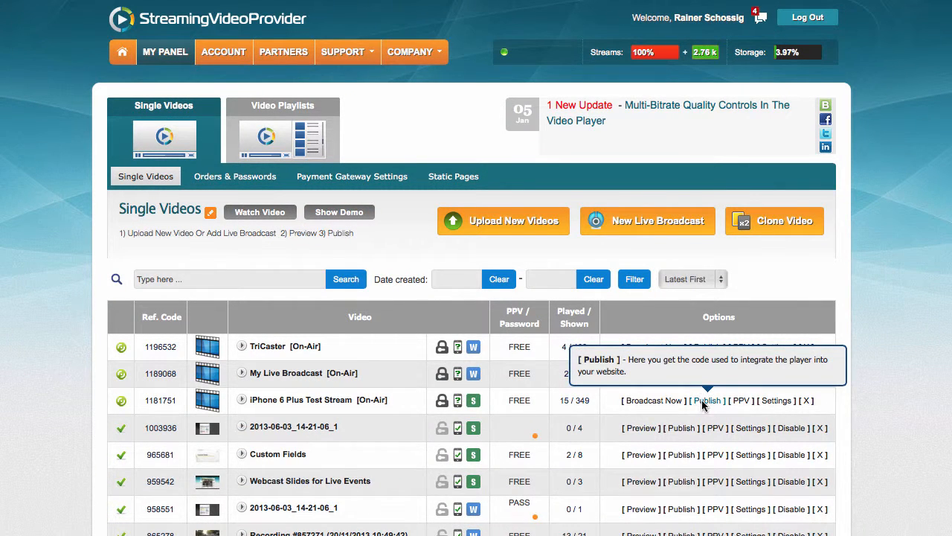
- Open the Publish page for the iPhone 6 Plus Test Stream live broadcast from My Panel
left_click(706, 400)
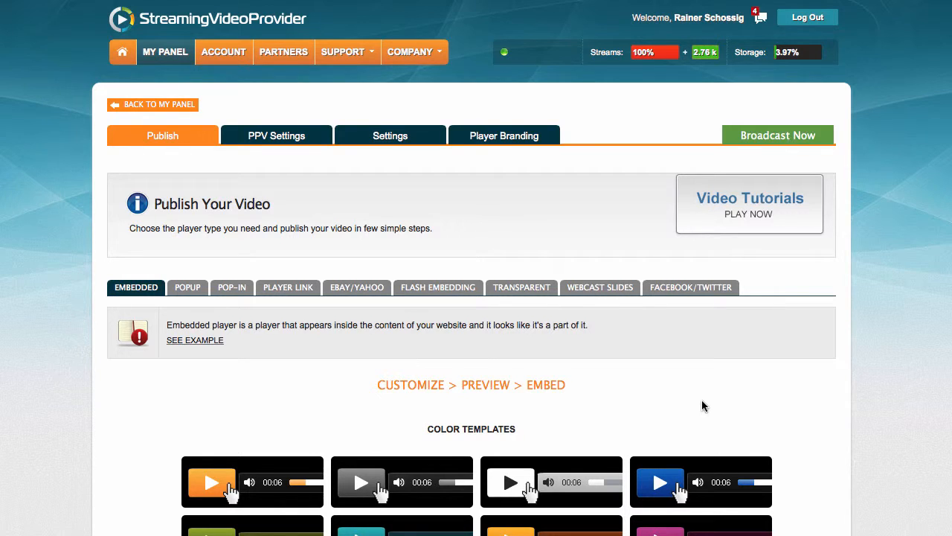
- Enable Show Viewers with a minimum of 1, then generate the code and preview the player
scroll("down", 3)
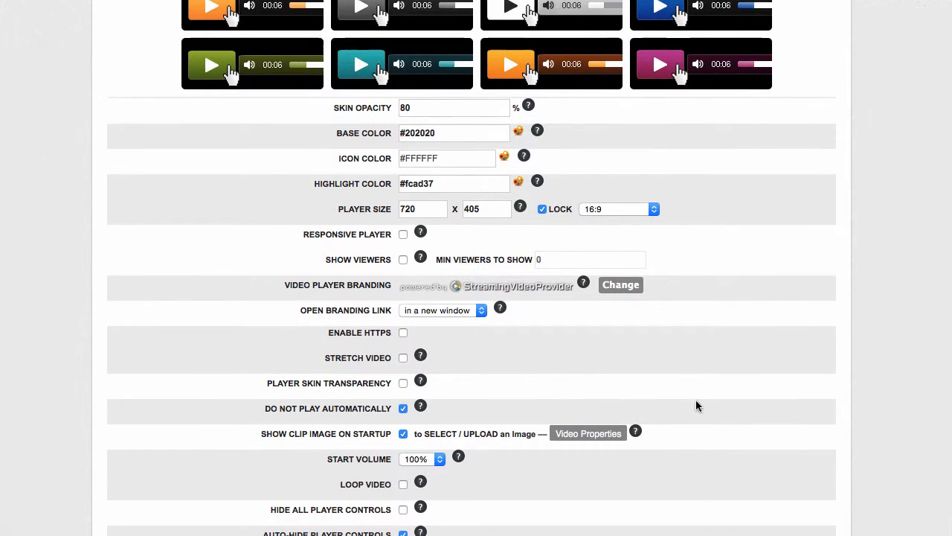
left_click(403, 259)
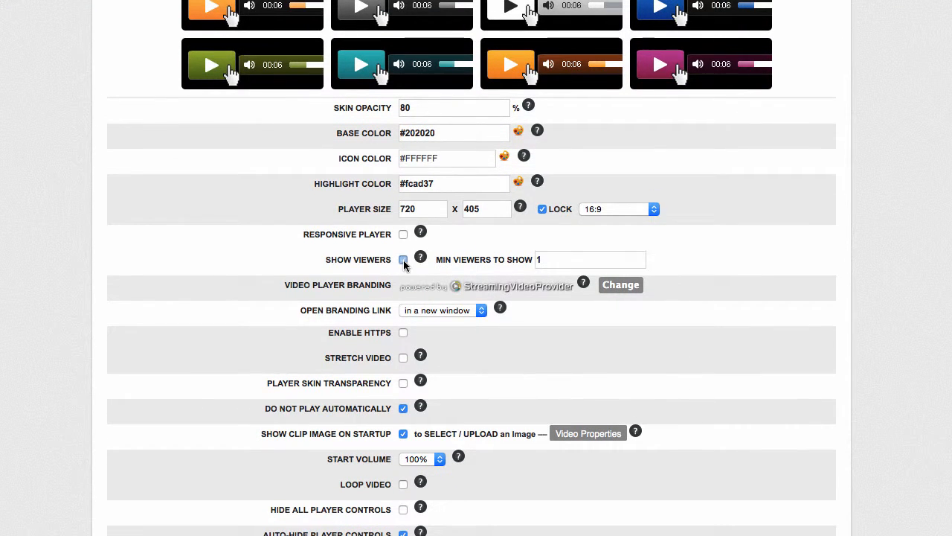
left_click(404, 259)
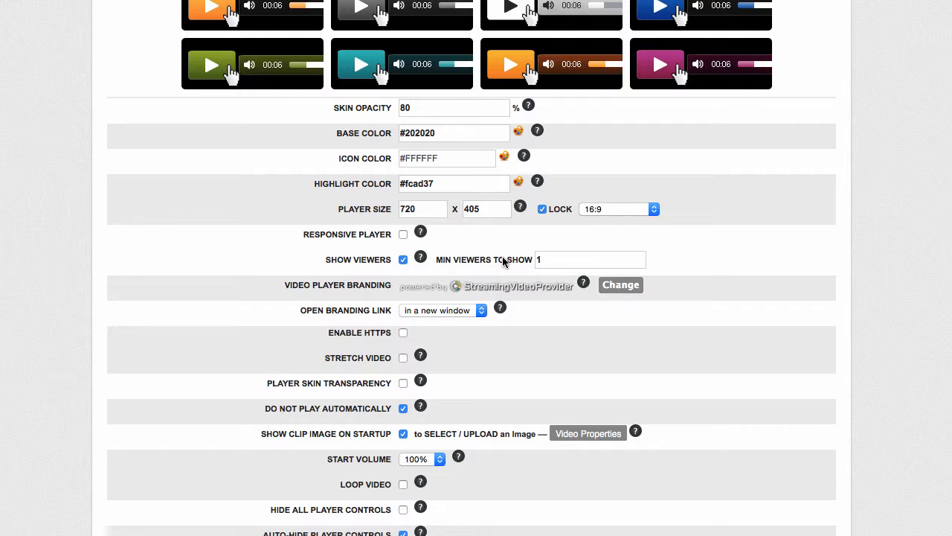
left_click(590, 258)
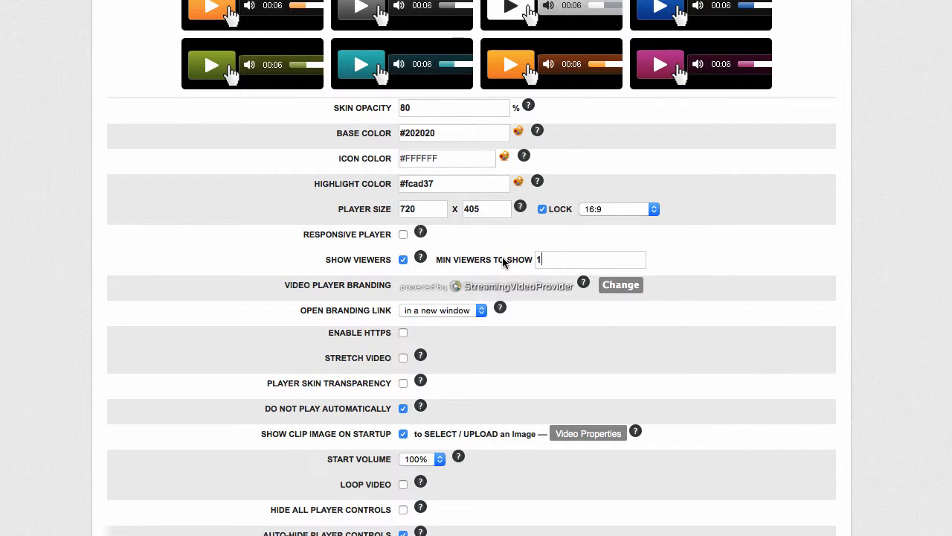
scroll("down", 3)
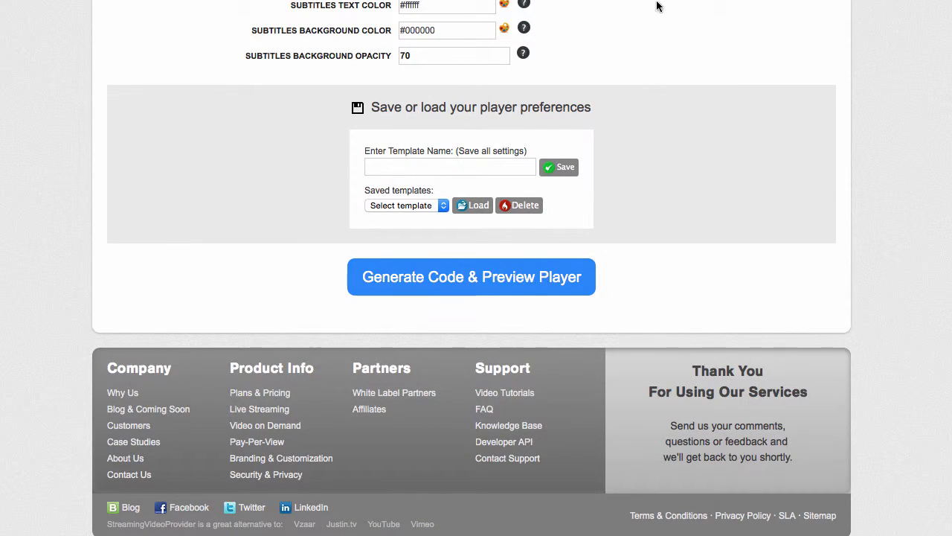
left_click(471, 276)
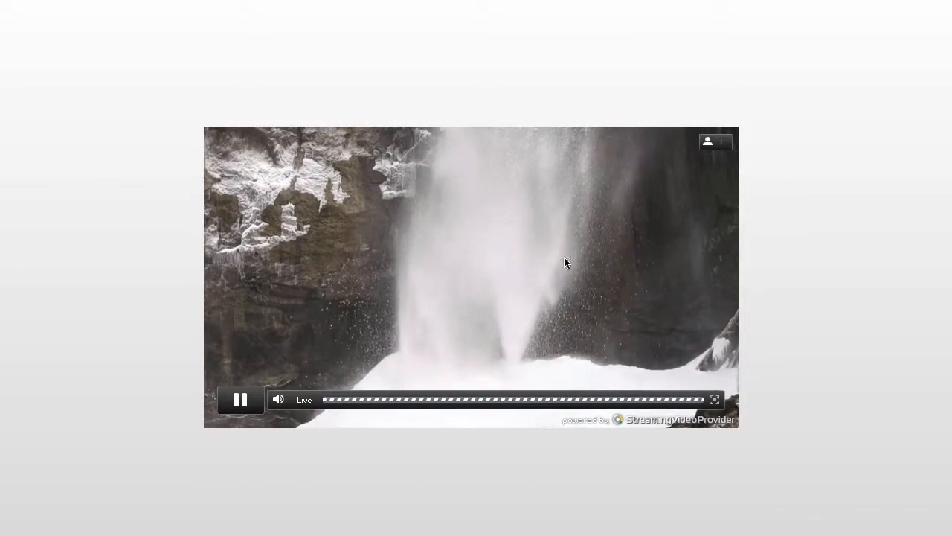